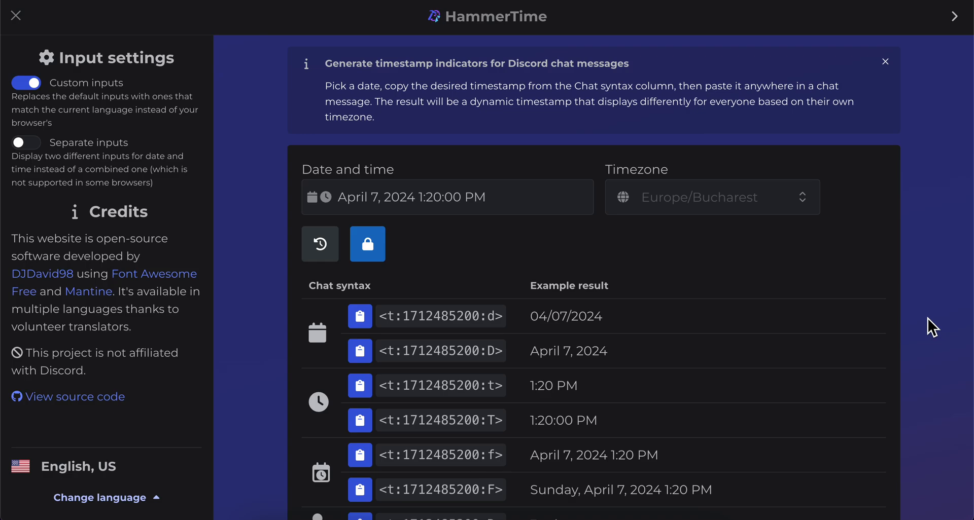
pyautogui.moveTo(385, 91)
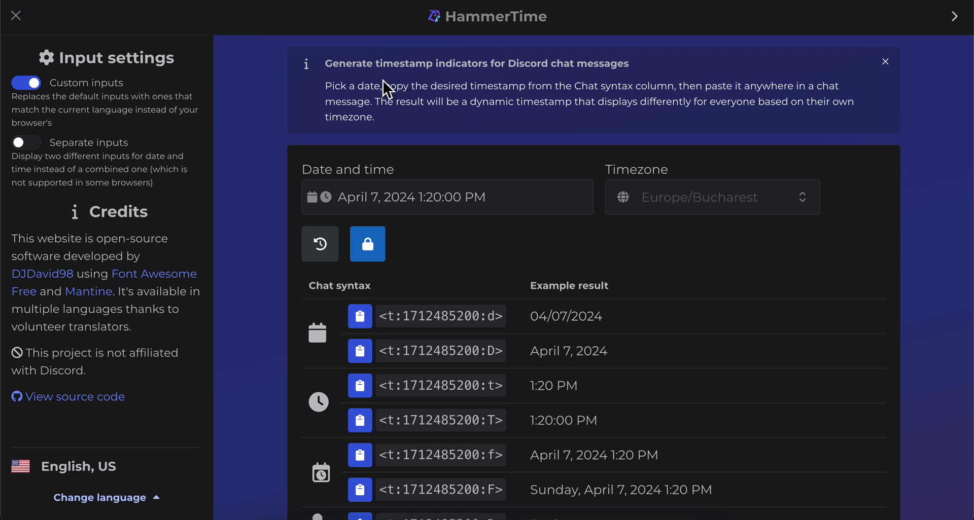
pyautogui.moveTo(490, 17)
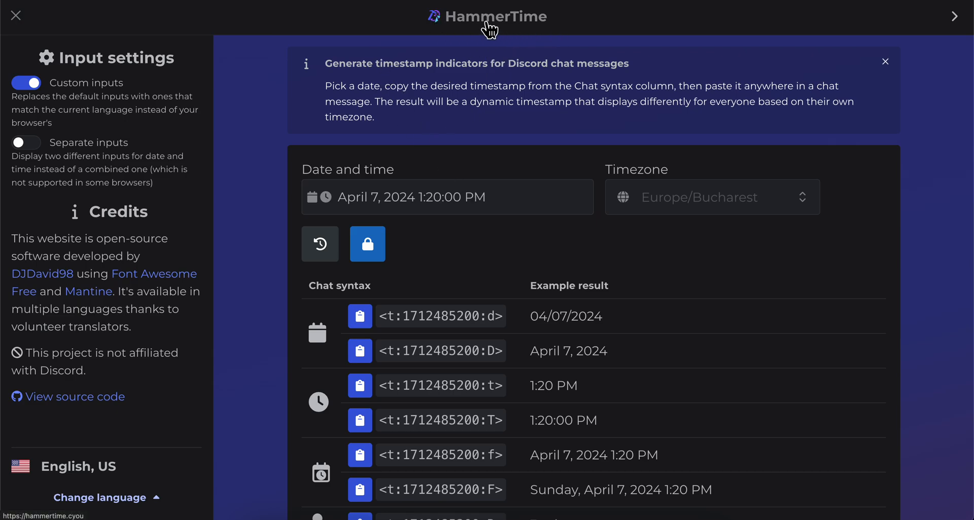
pyautogui.moveTo(560, 14)
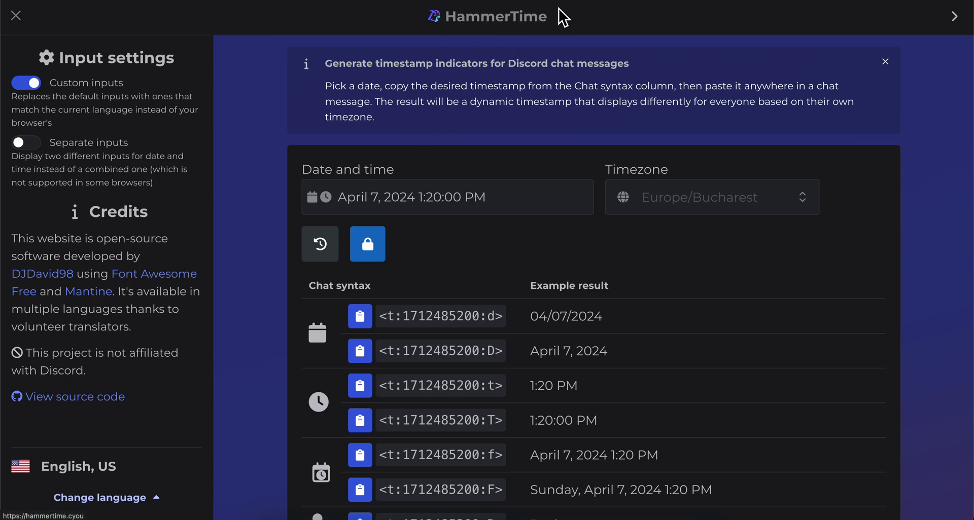
pyautogui.moveTo(465, 49)
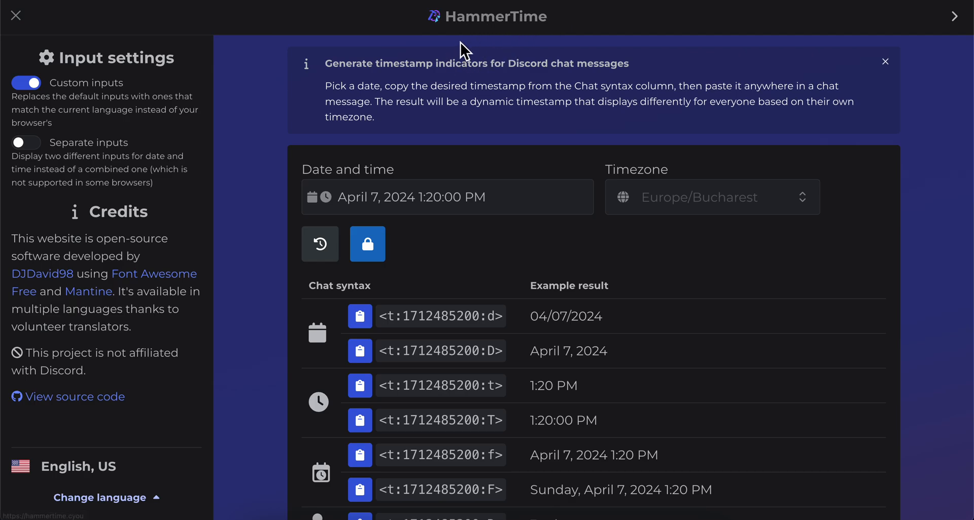
pyautogui.moveTo(576, 175)
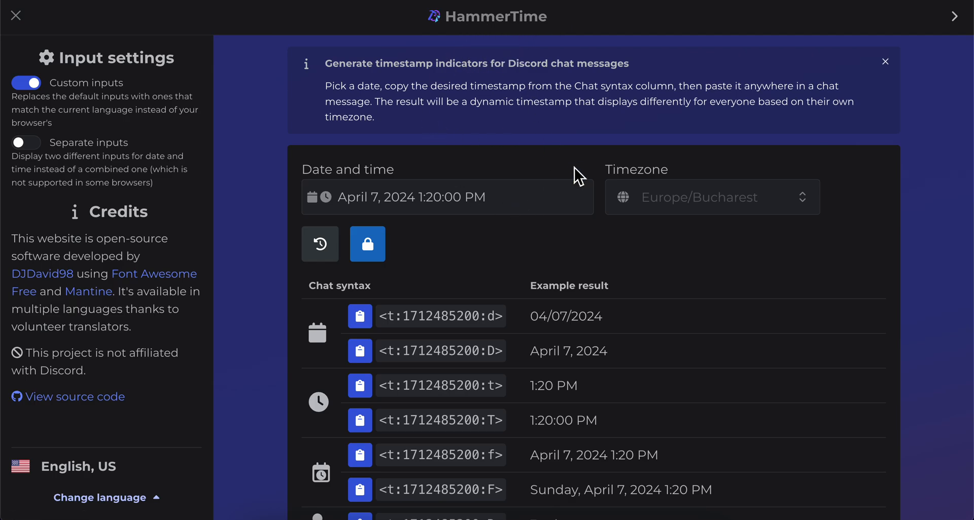
pyautogui.moveTo(484, 279)
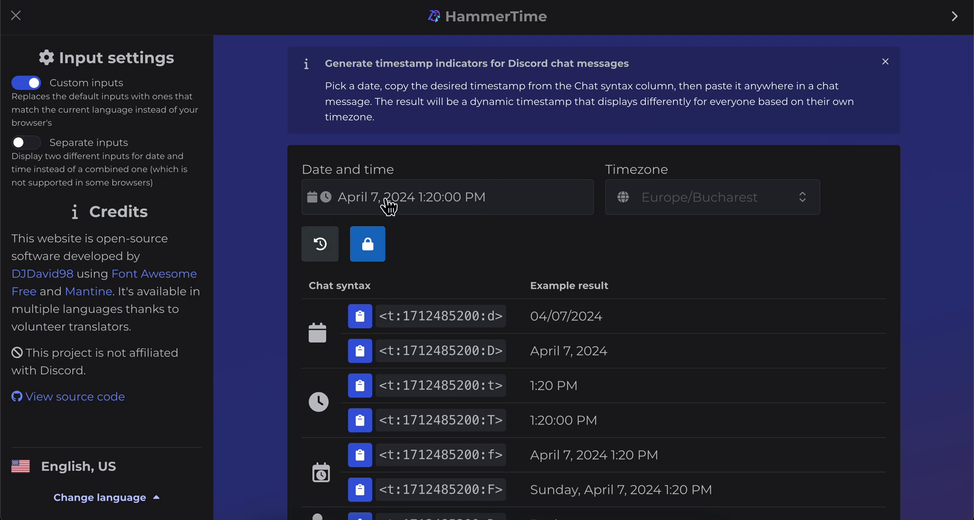
# Step: Pick April 9, 2024 in the HammerTime calendar and confirm the 1:20 PM date
pyautogui.click(410, 197)
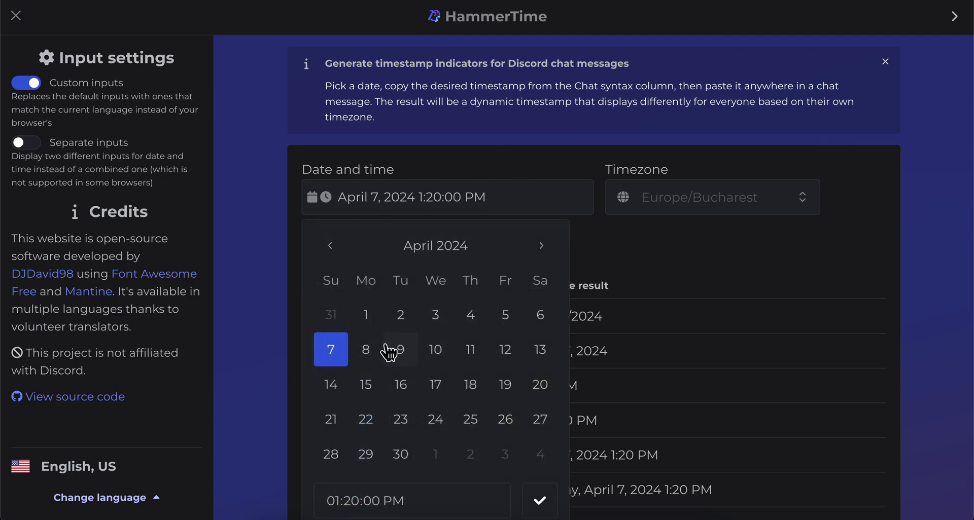
pyautogui.click(401, 350)
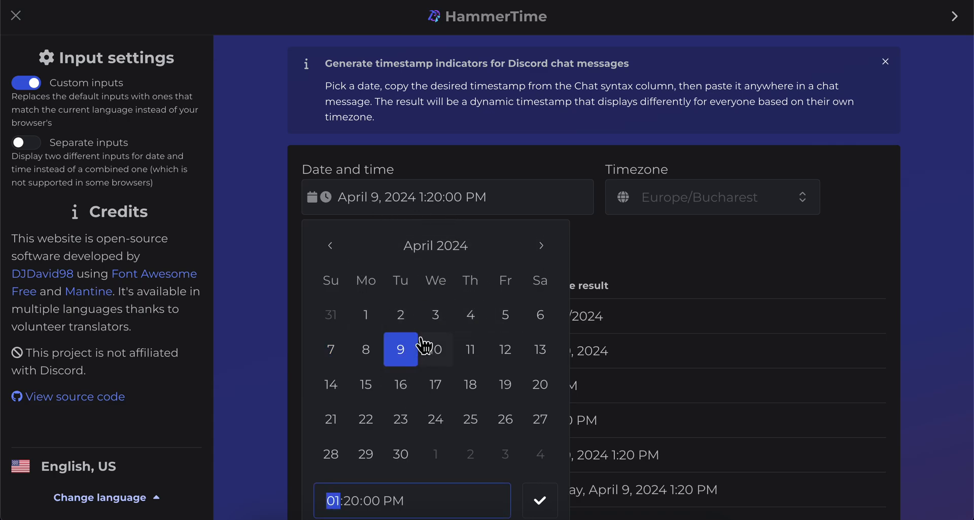
pyautogui.scroll(-3)
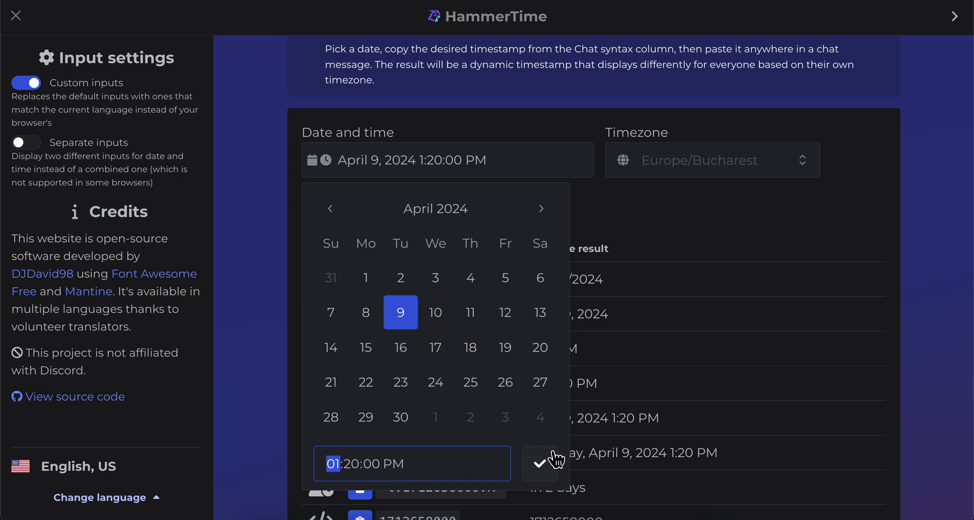
pyautogui.click(539, 464)
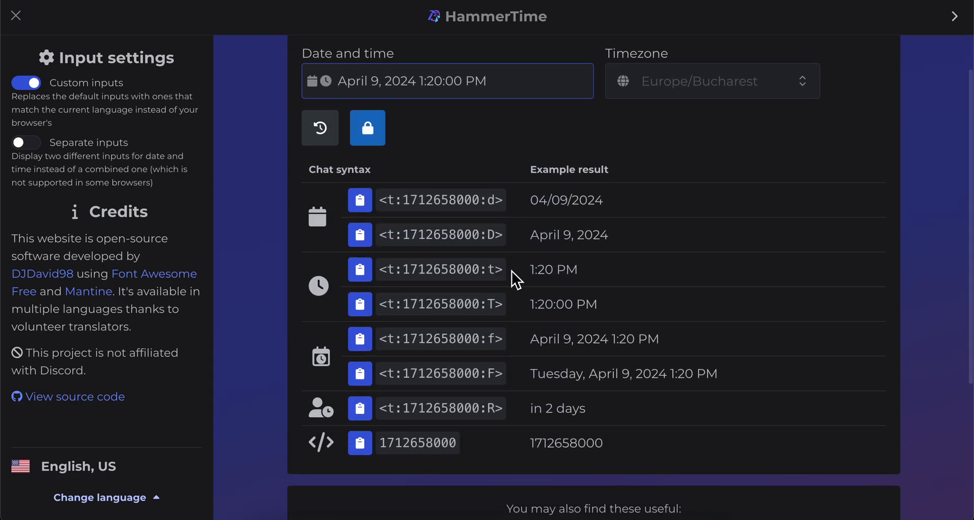
pyautogui.moveTo(528, 348)
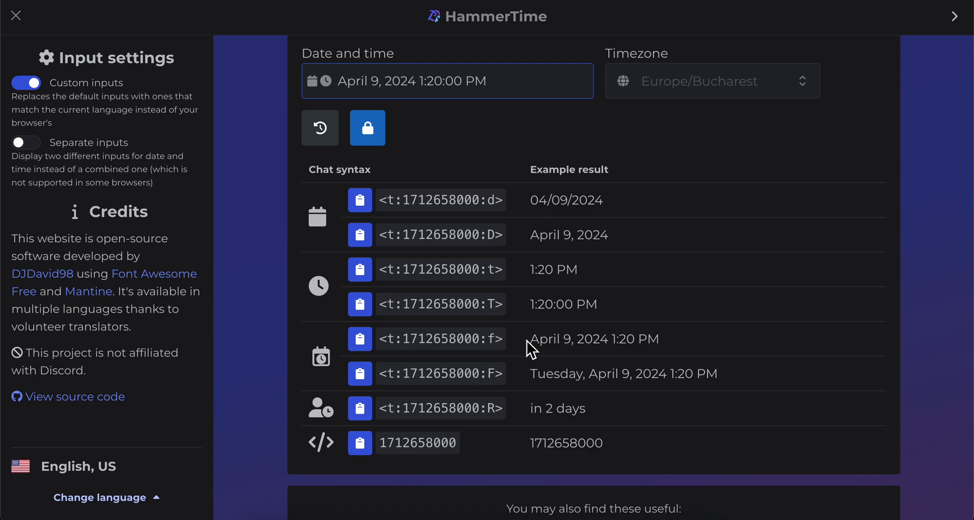
# Step: Scroll through the April 9 Chat syntax codes before switching to Discord
pyautogui.scroll(-3)
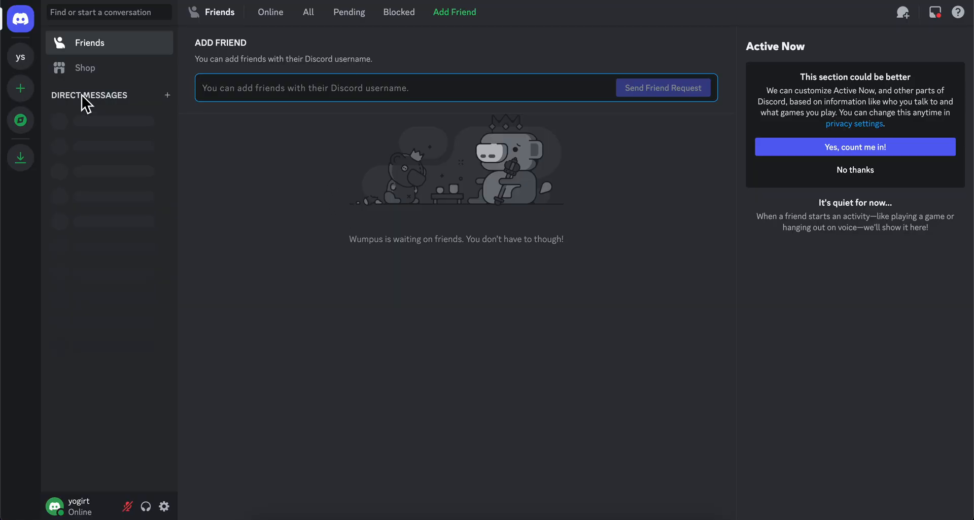
pyautogui.click(20, 56)
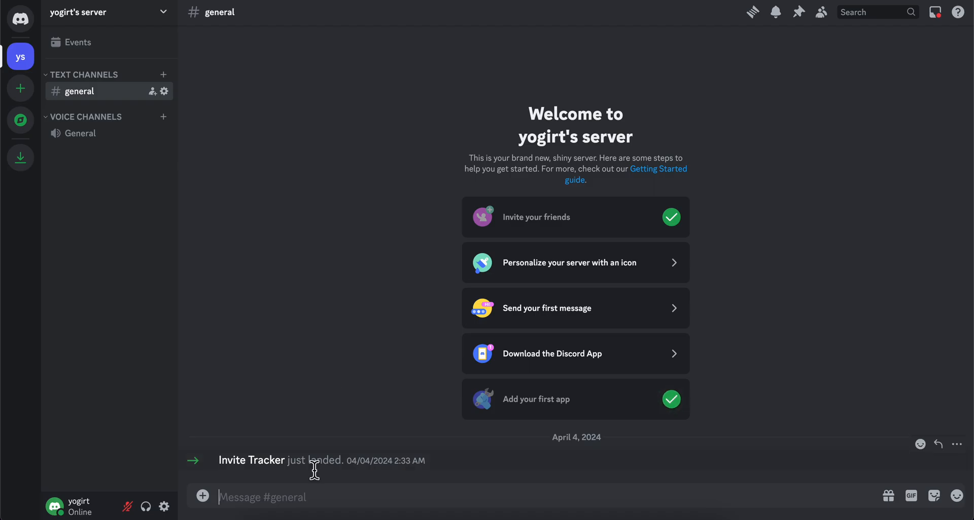
pyautogui.write('<t:1712658000:T>')
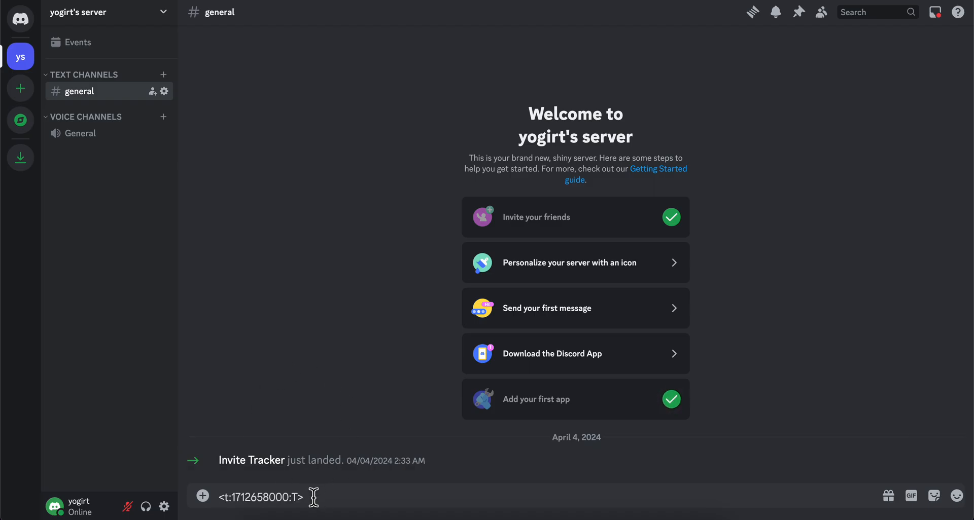
pyautogui.press('Return')
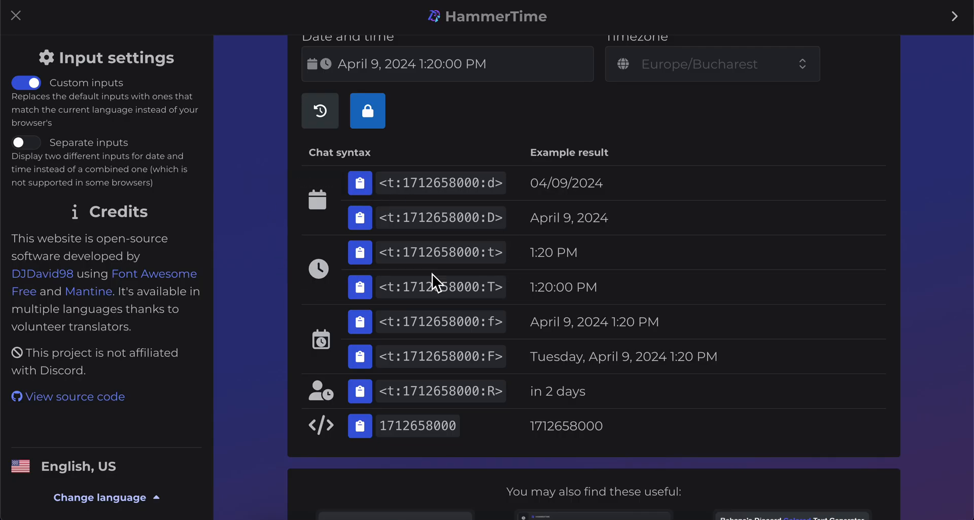
pyautogui.moveTo(443, 357)
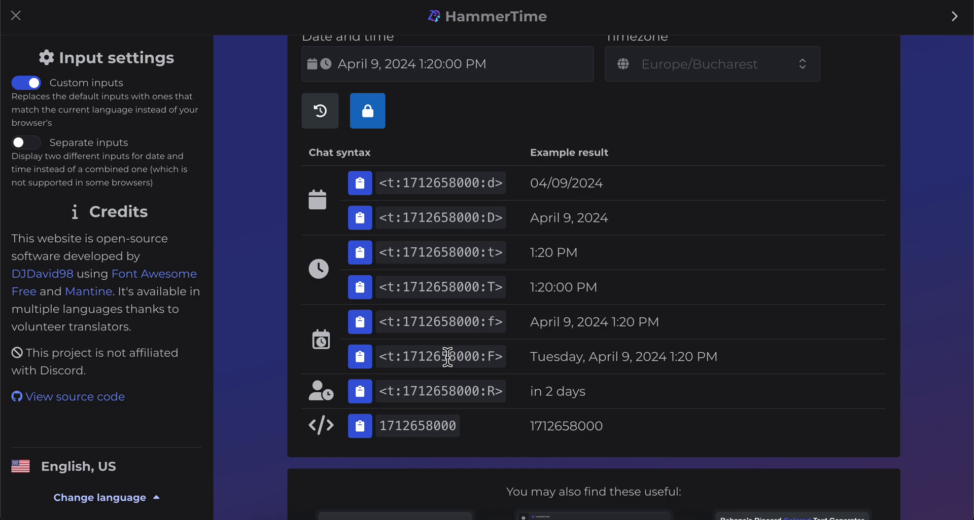